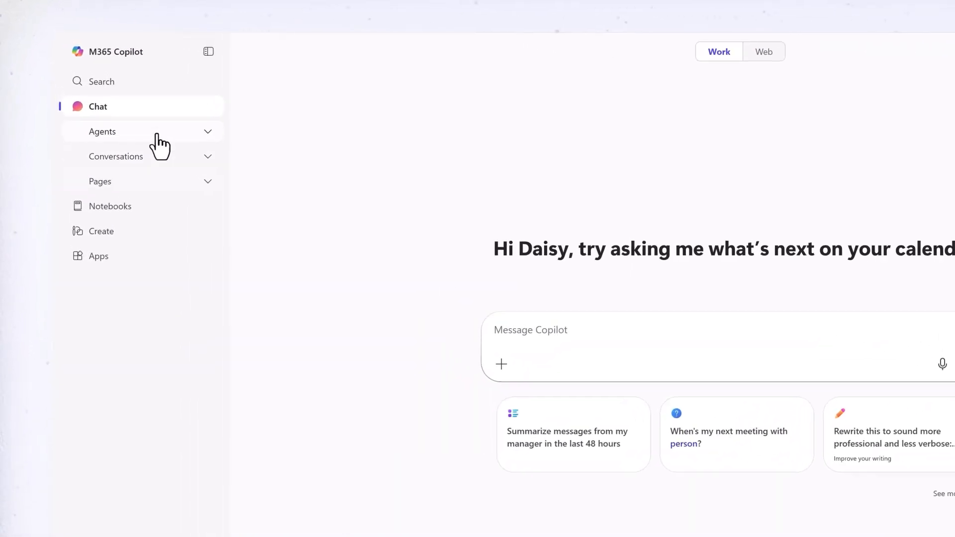
Step: Expand the Agents list in the sidebar and open the Researcher agent
left_click(102, 132)
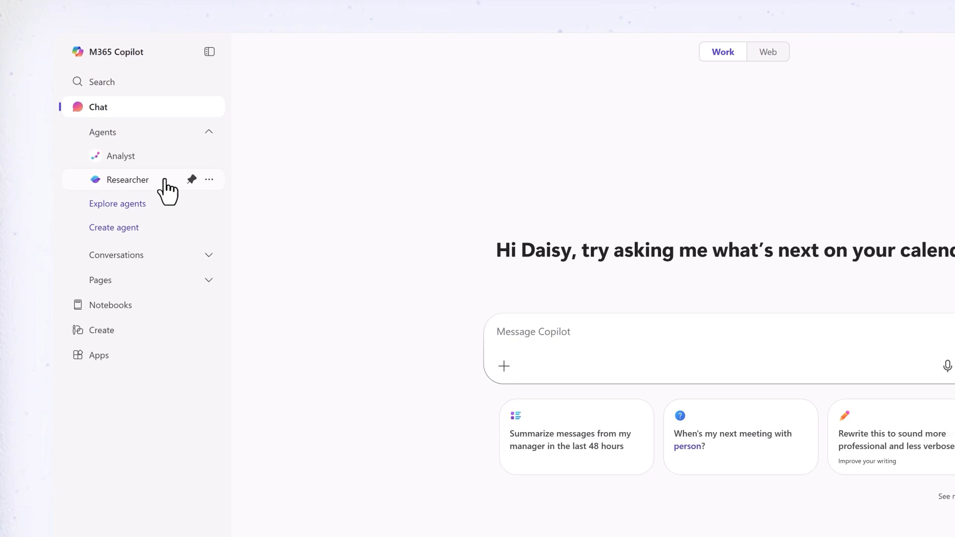
left_click(127, 180)
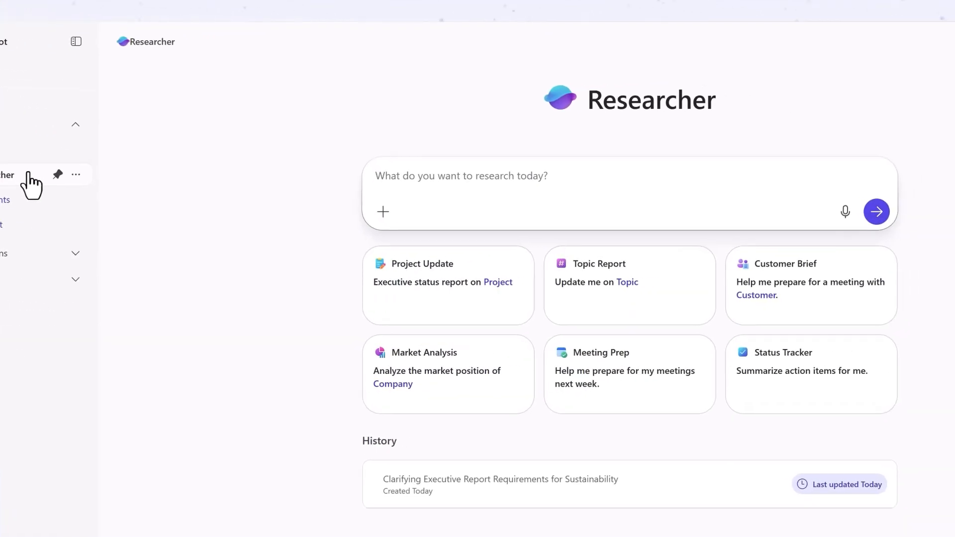
Step: Ask Researcher to 'Create a research summary on sustainable business practices'
type("Create a research summary on sustainable business practices")
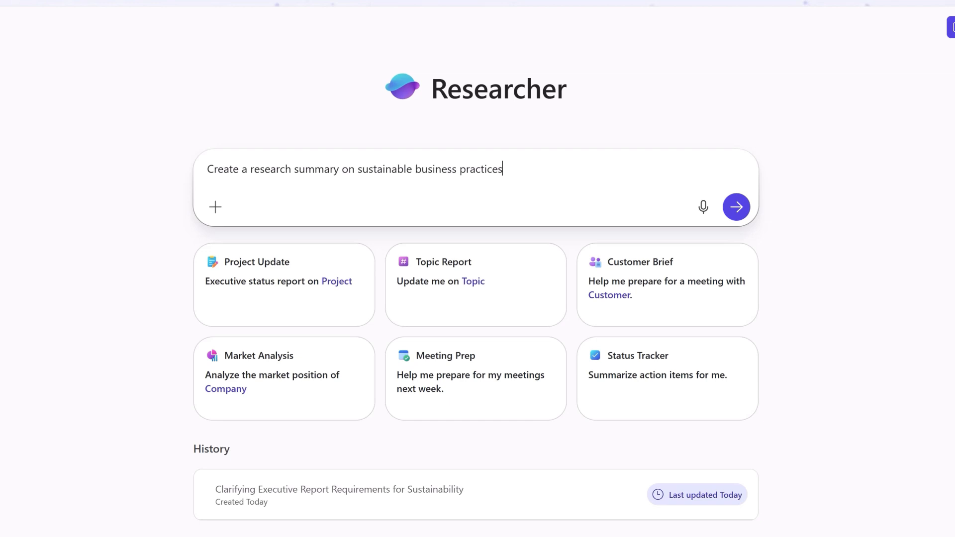
left_click(736, 206)
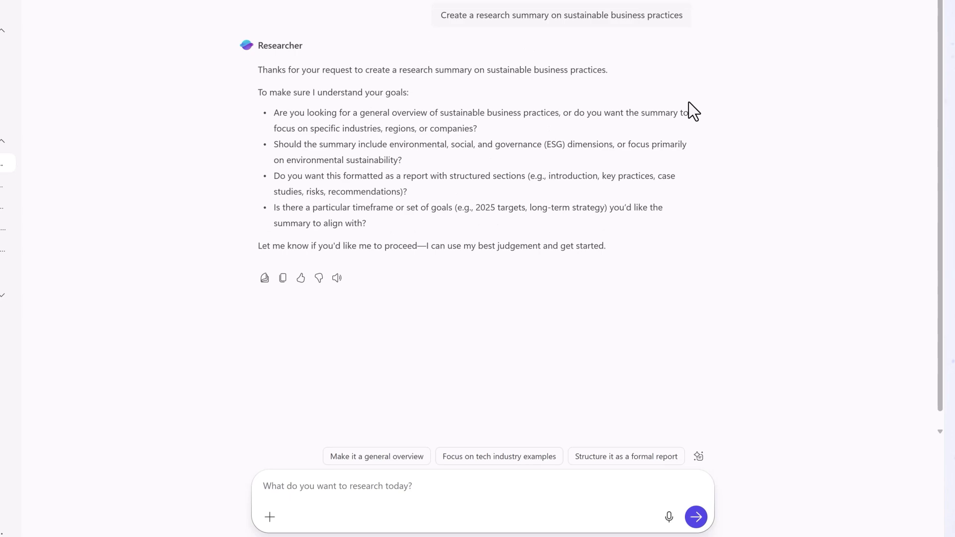
Step: Reply 'Go ahead' to Researcher's clarifying questions so it starts writing the report
scroll("down", 3)
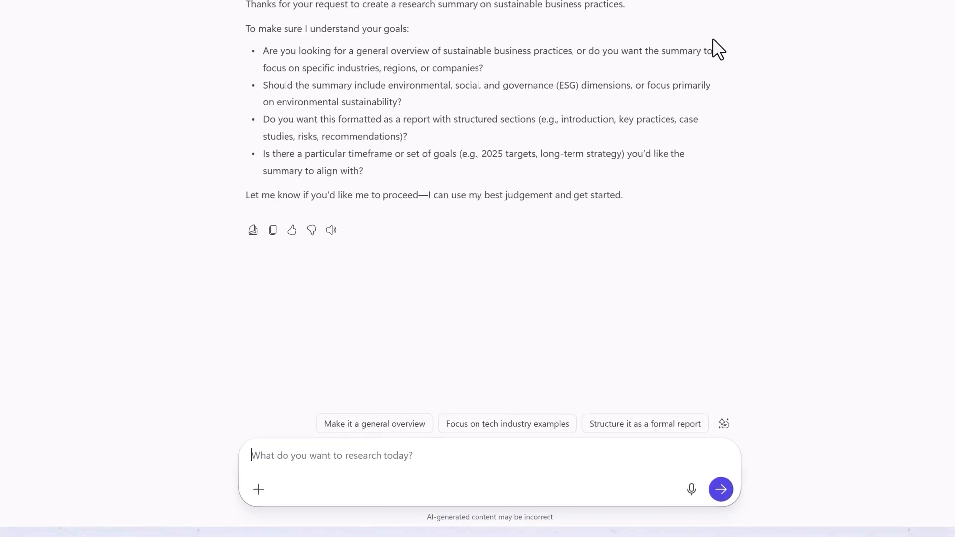
type("Go ahead")
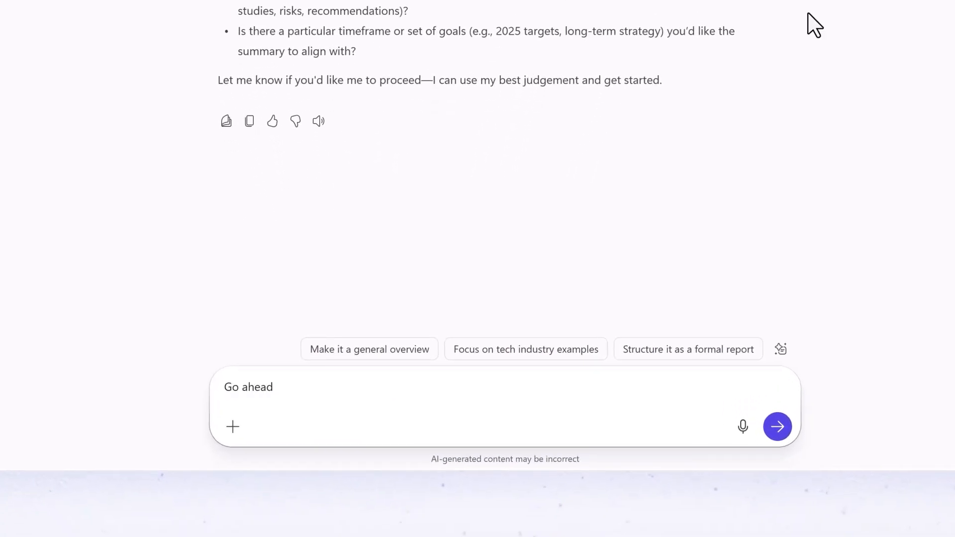
left_click(776, 427)
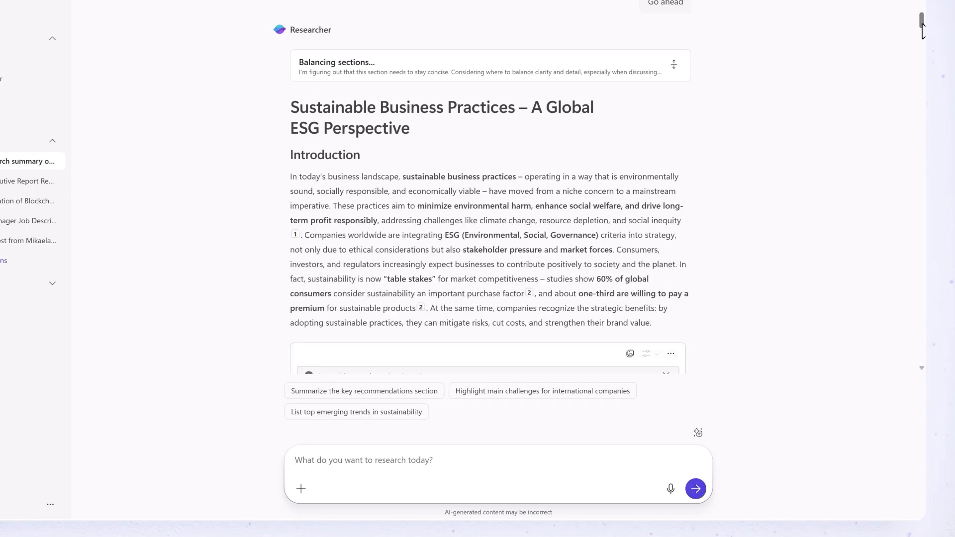
scroll("down", 3)
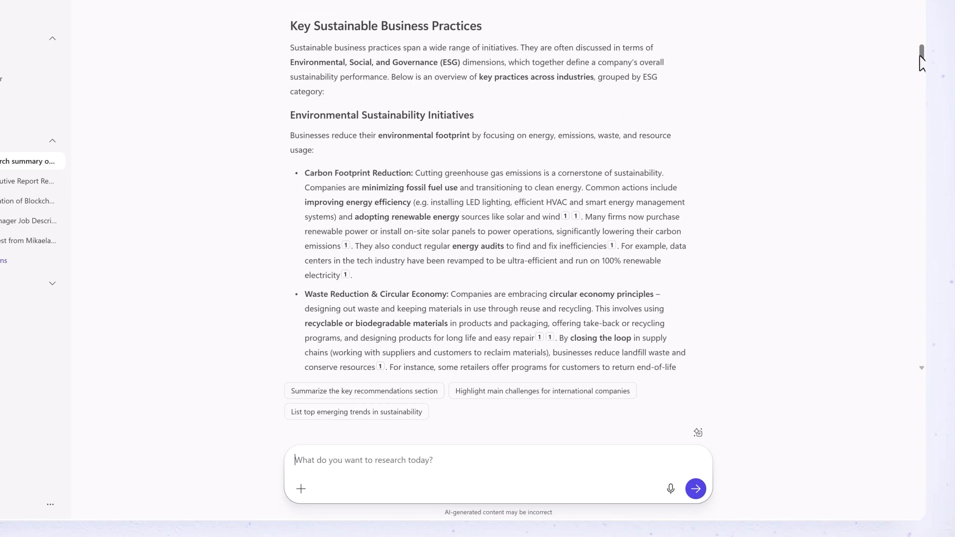
scroll("down", 3)
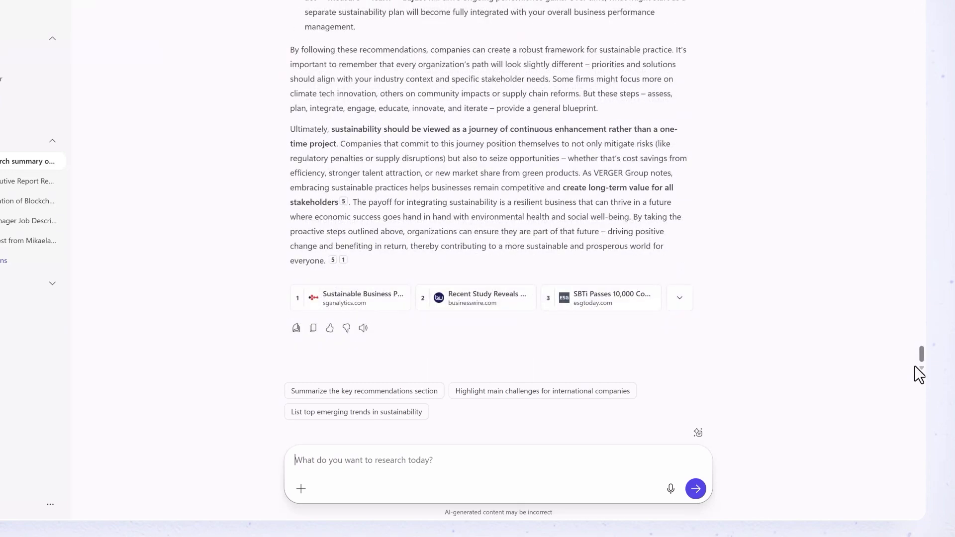